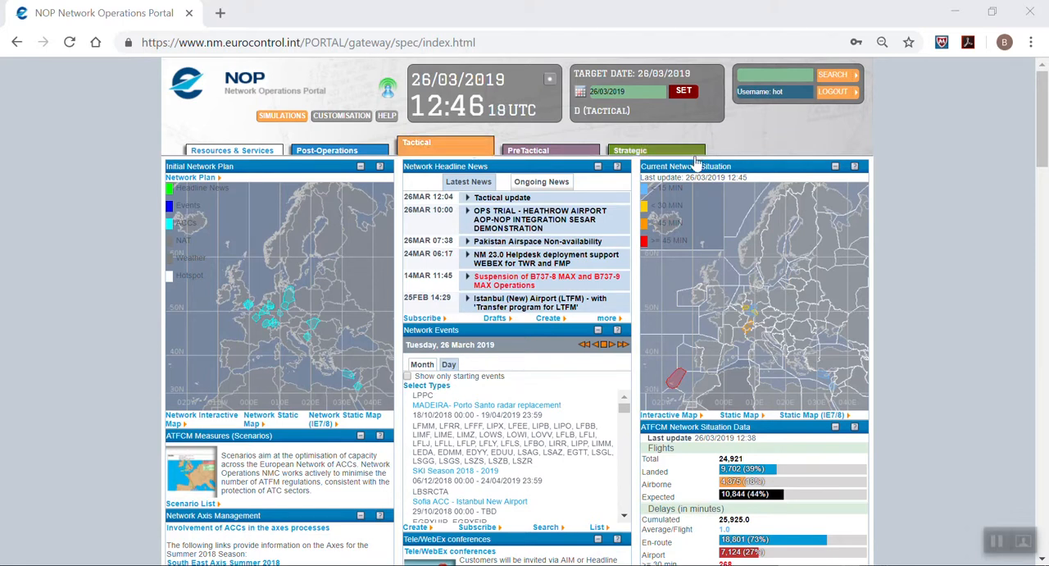
Start customising the NOP application from the portal's CUSTOMISATION options
scroll("down", 3)
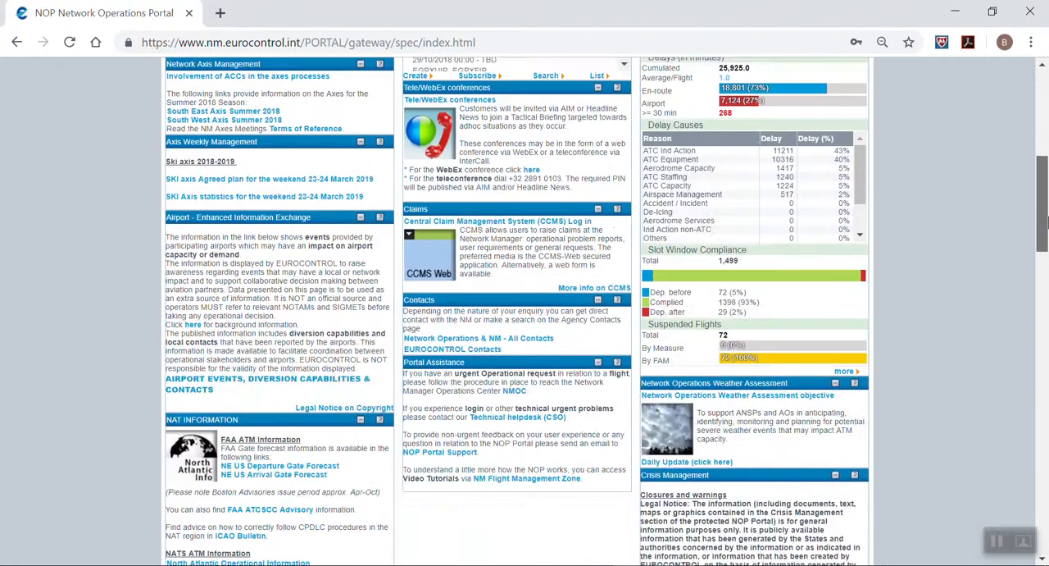
scroll("down", 3)
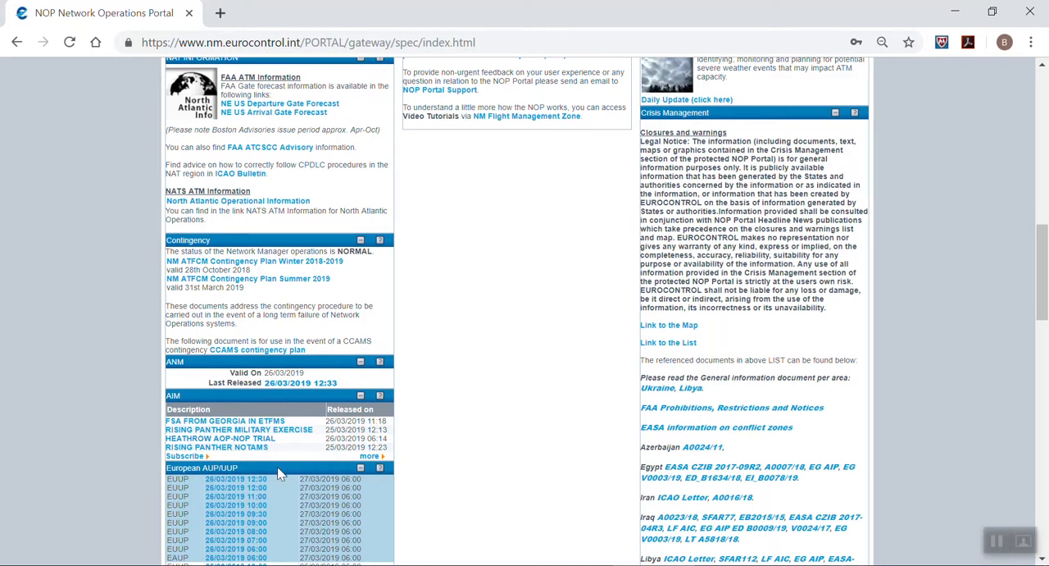
mouse_move(726, 203)
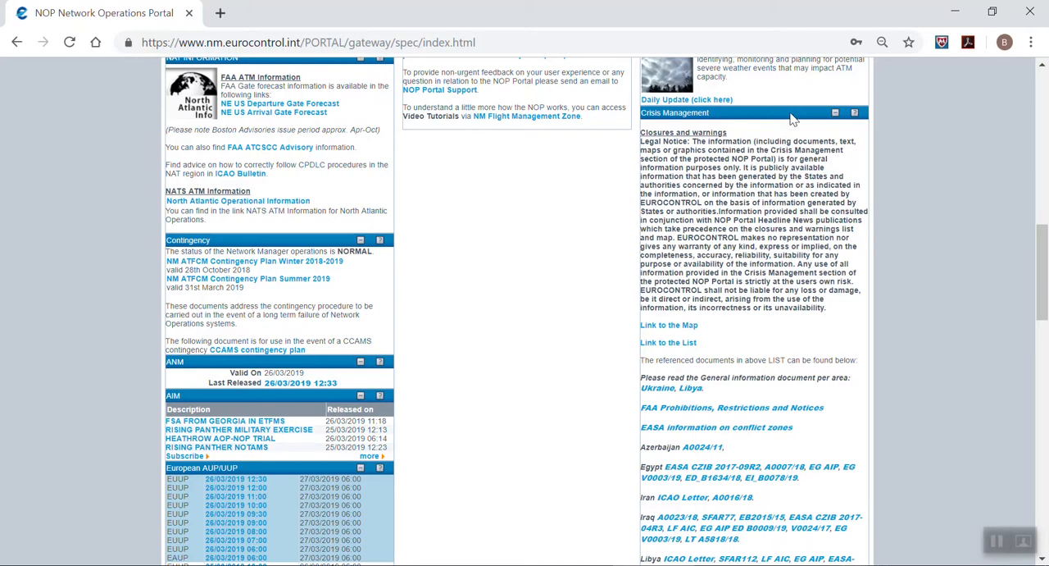
scroll("up", 3)
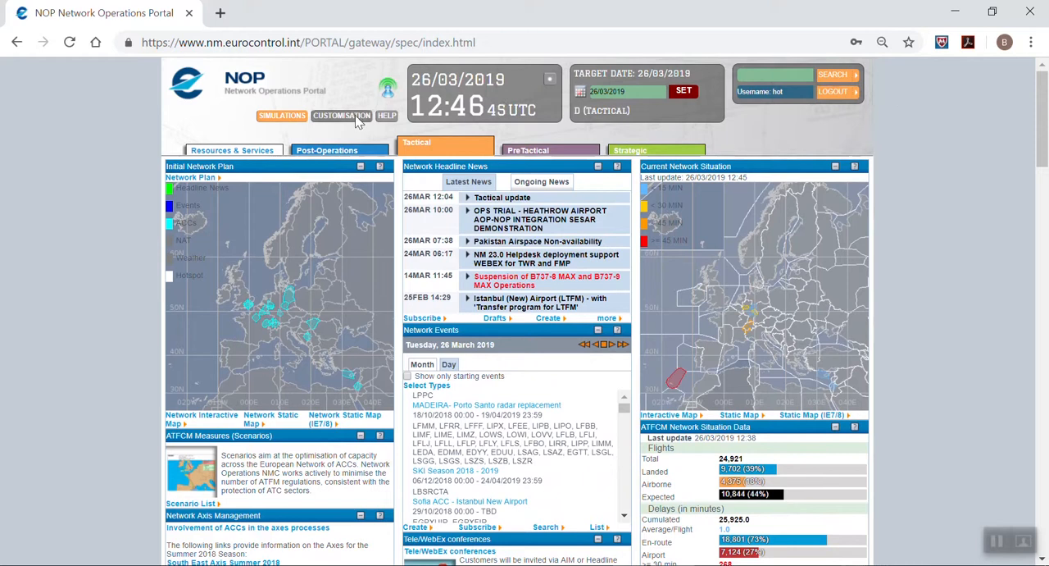
left_click(340, 115)
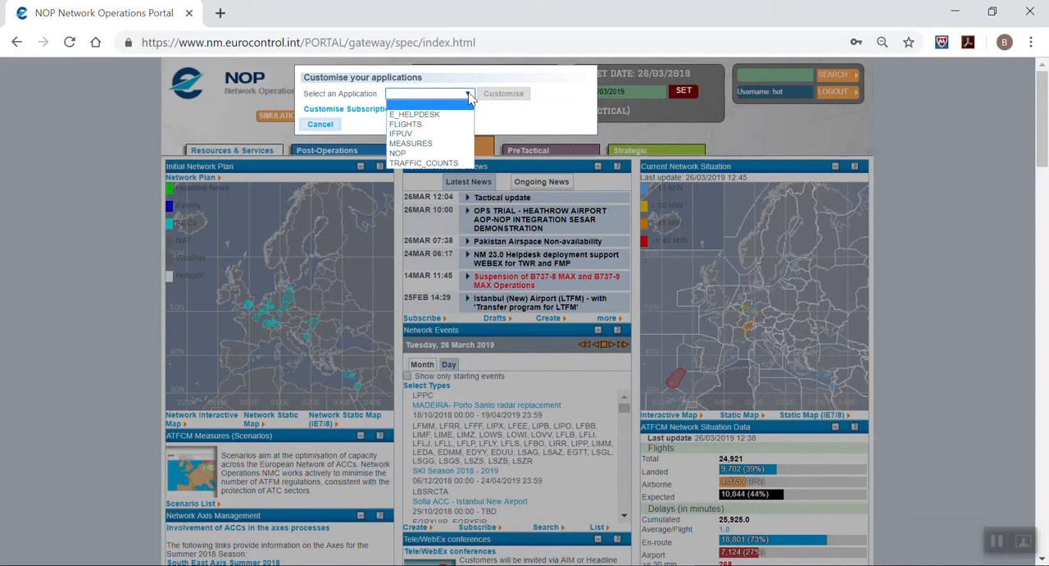
mouse_move(398, 153)
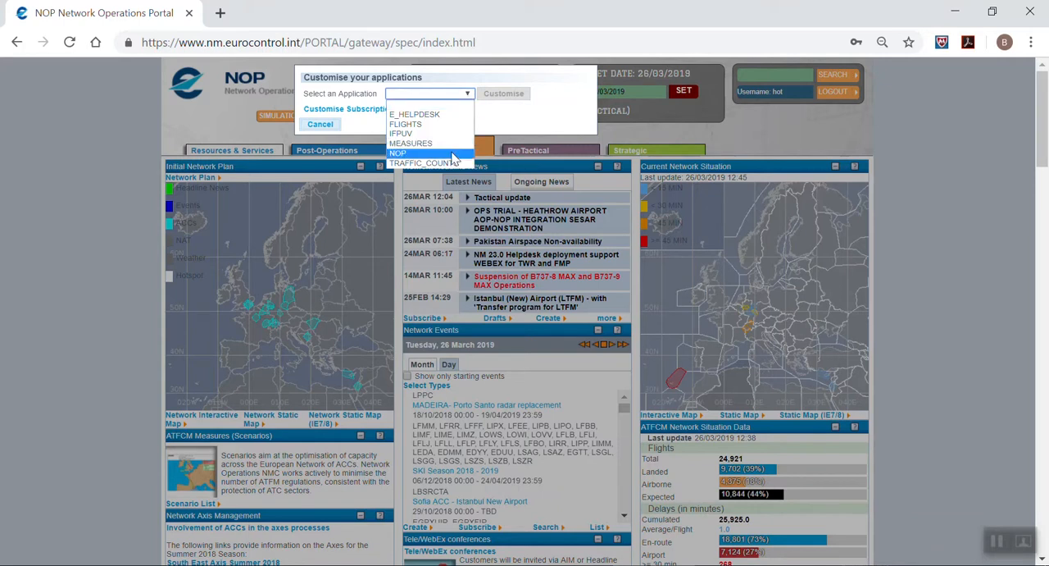
left_click(398, 153)
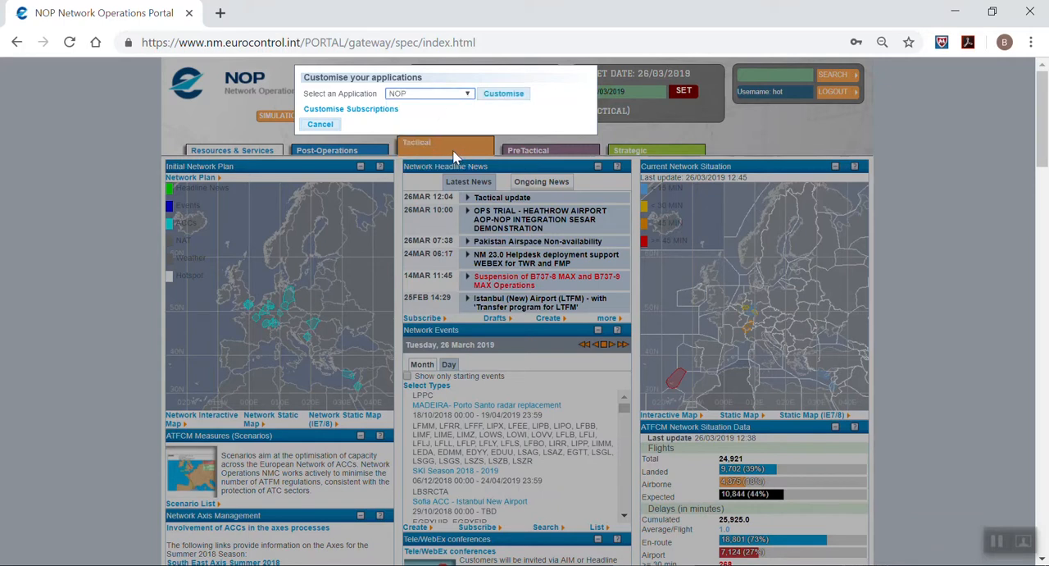
left_click(503, 93)
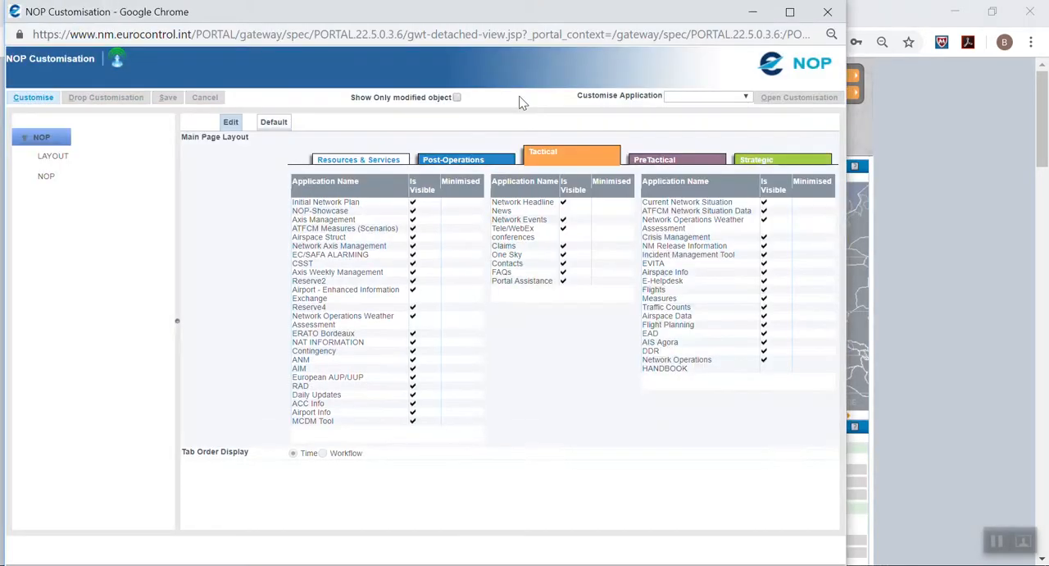
mouse_move(320, 142)
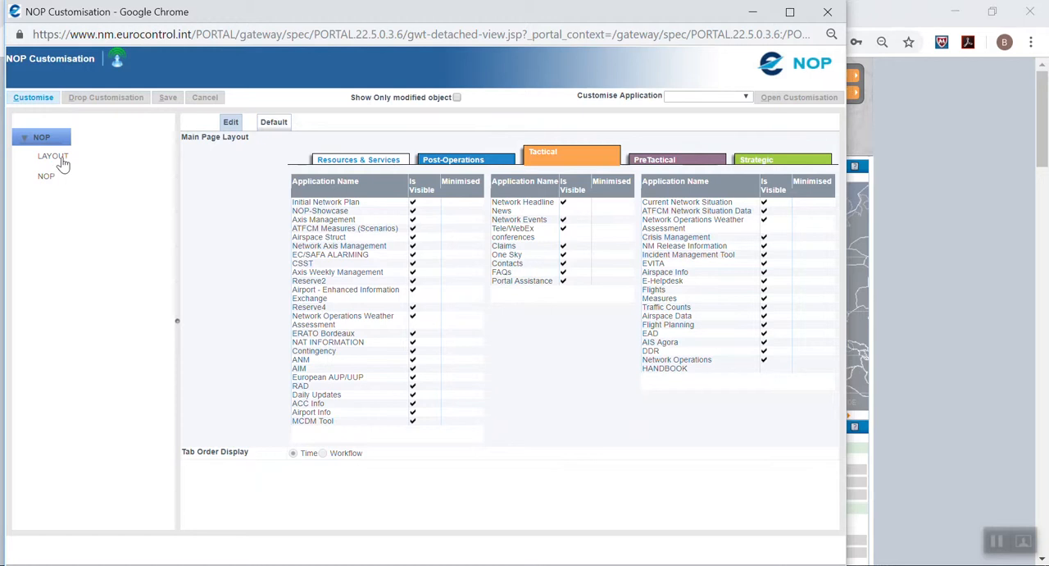
Display the Tactical tab's main page layout from the LAYOUT tree entry
left_click(52, 156)
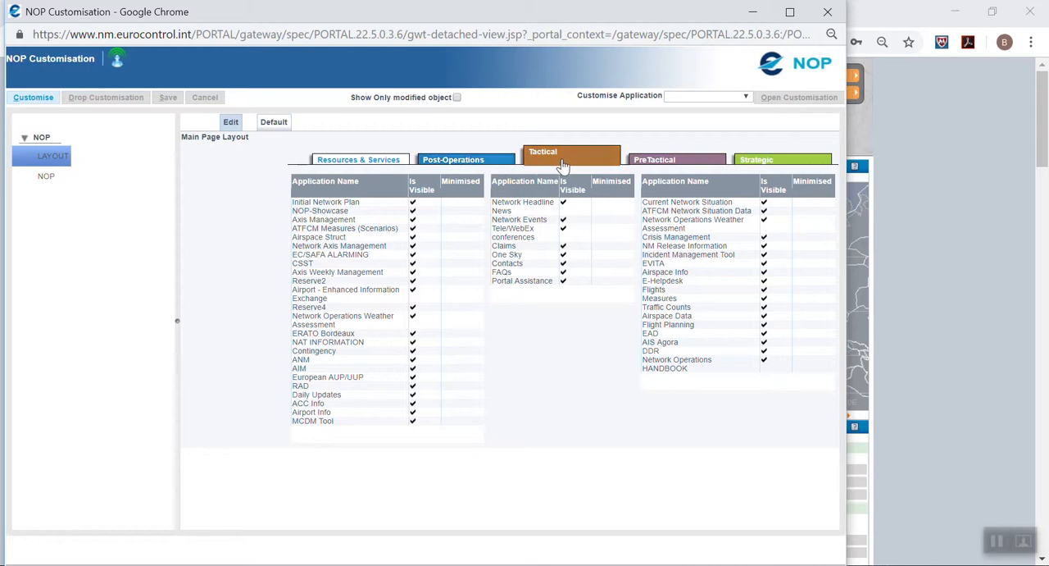
mouse_move(691, 170)
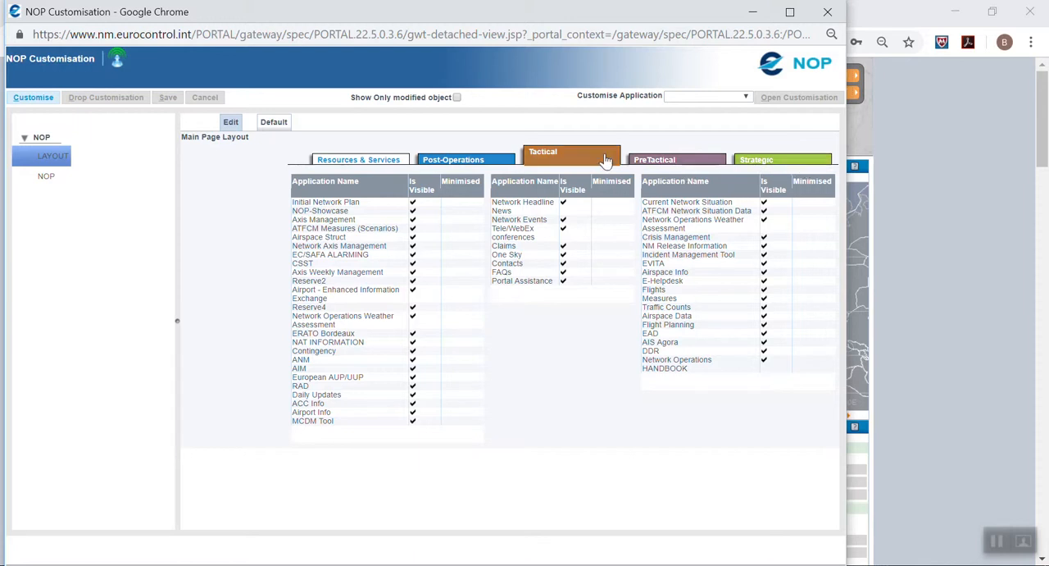
mouse_move(597, 157)
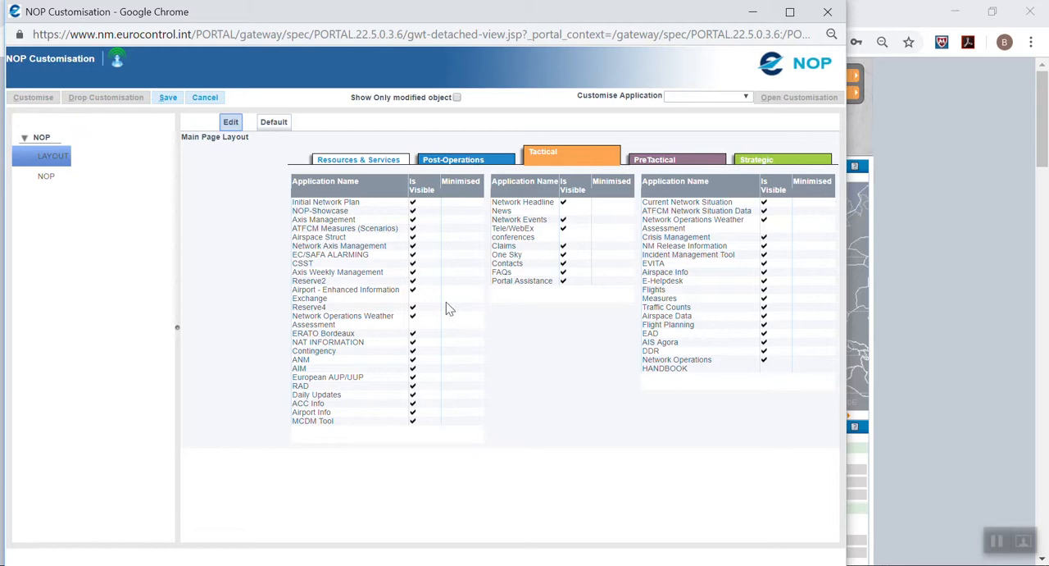
mouse_move(672, 319)
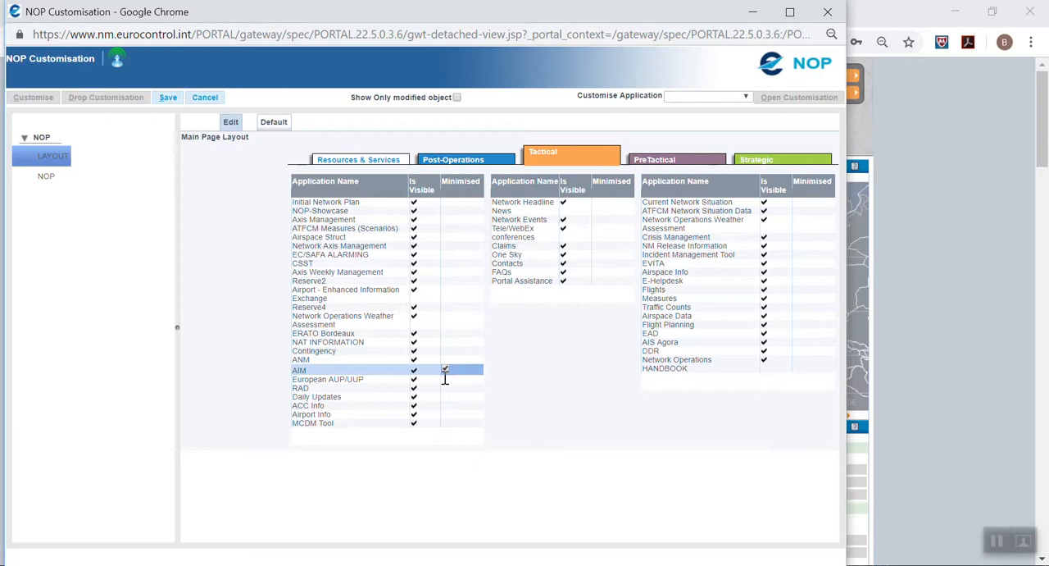
Toggle the Minimised checkbox for the European AUP/UUP panel in the Tactical layout
left_click(445, 379)
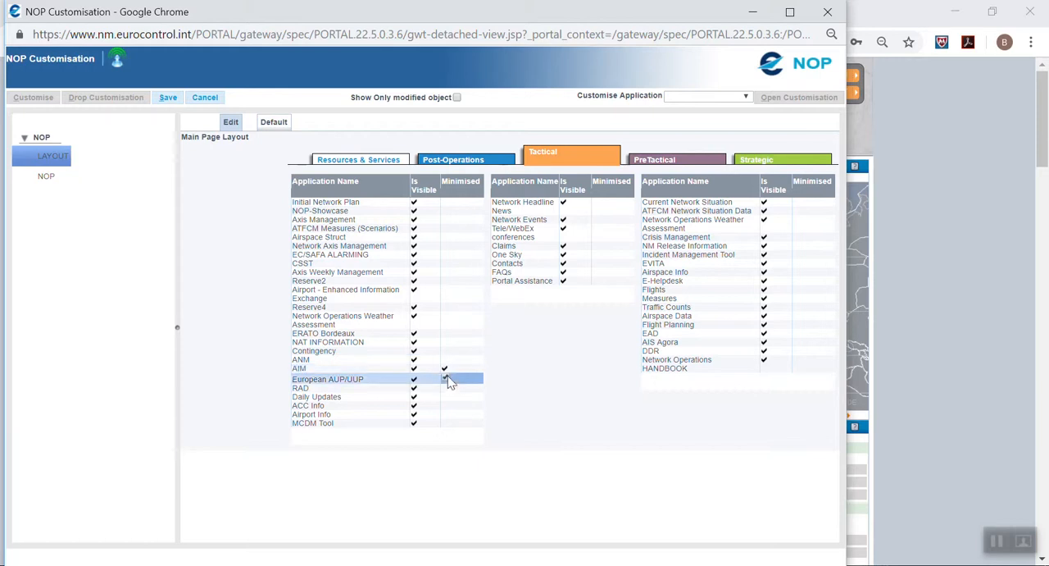
left_click(445, 378)
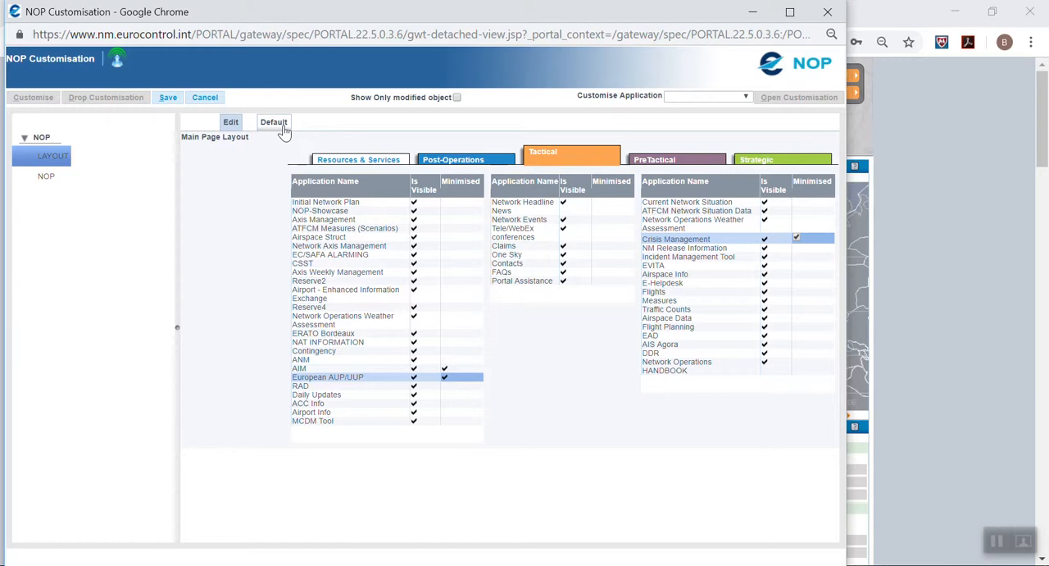
mouse_move(282, 133)
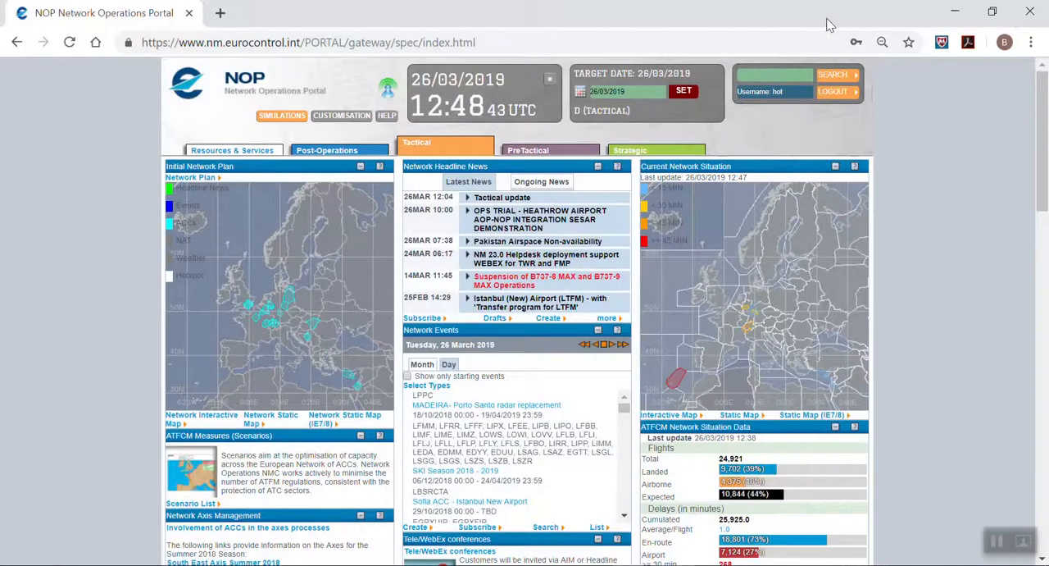
mouse_move(1031, 124)
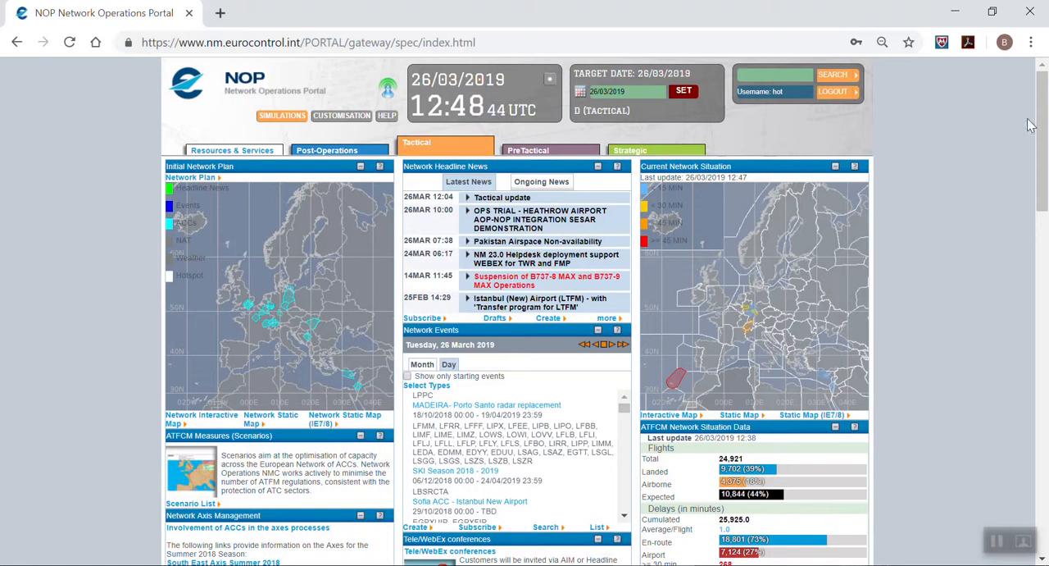
On the Tactical page, expand the AIM, European AUP/UUP and Crisis Management panels using their plus signs
scroll("down", 3)
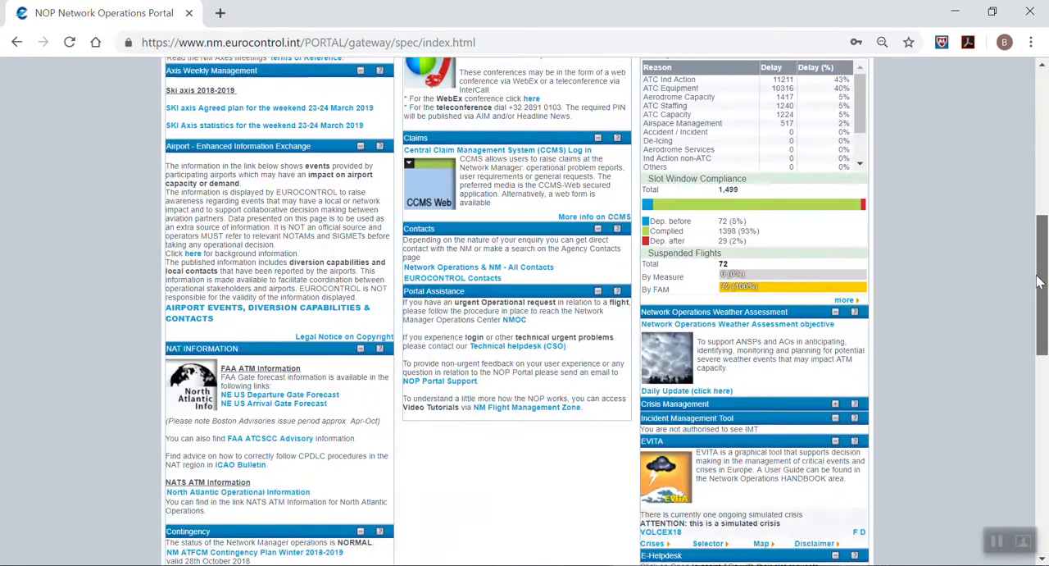
scroll("down", 3)
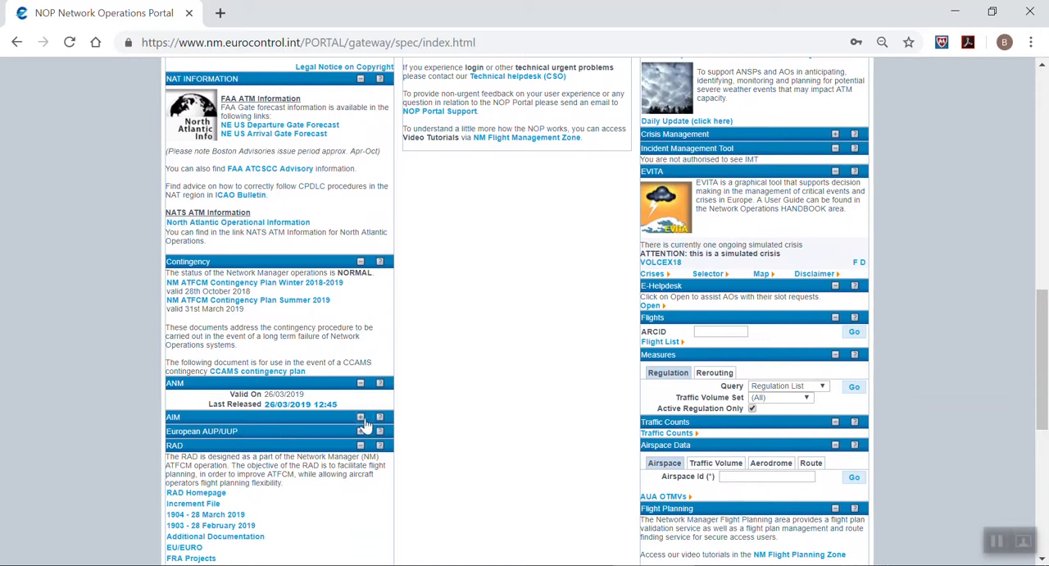
left_click(361, 417)
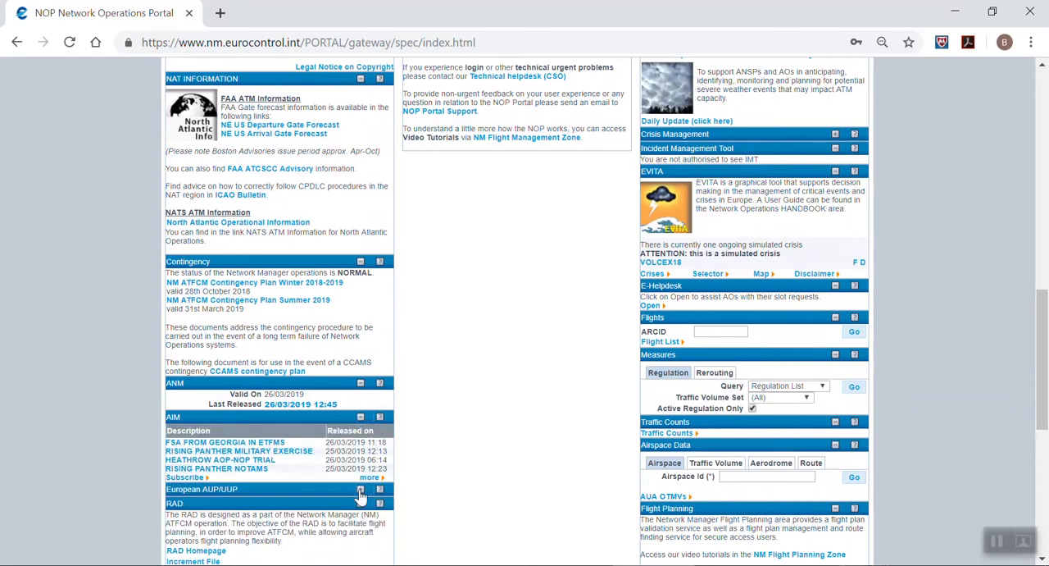
left_click(361, 489)
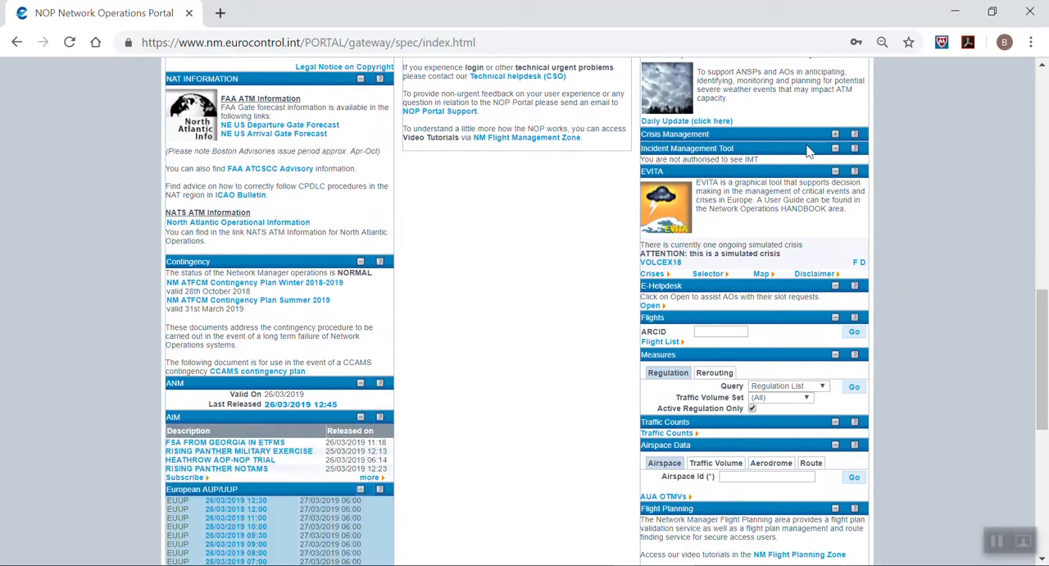
left_click(836, 133)
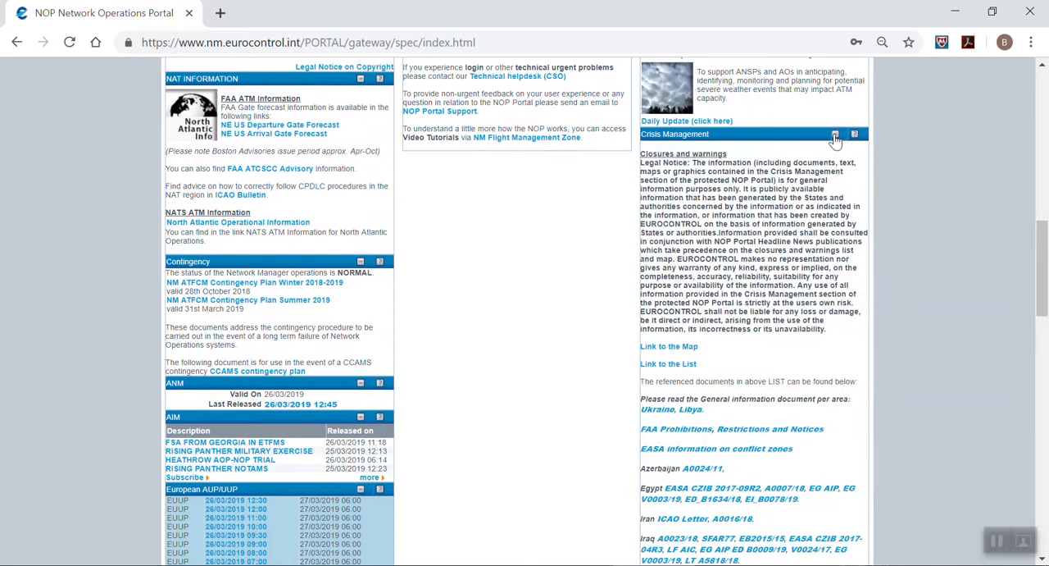